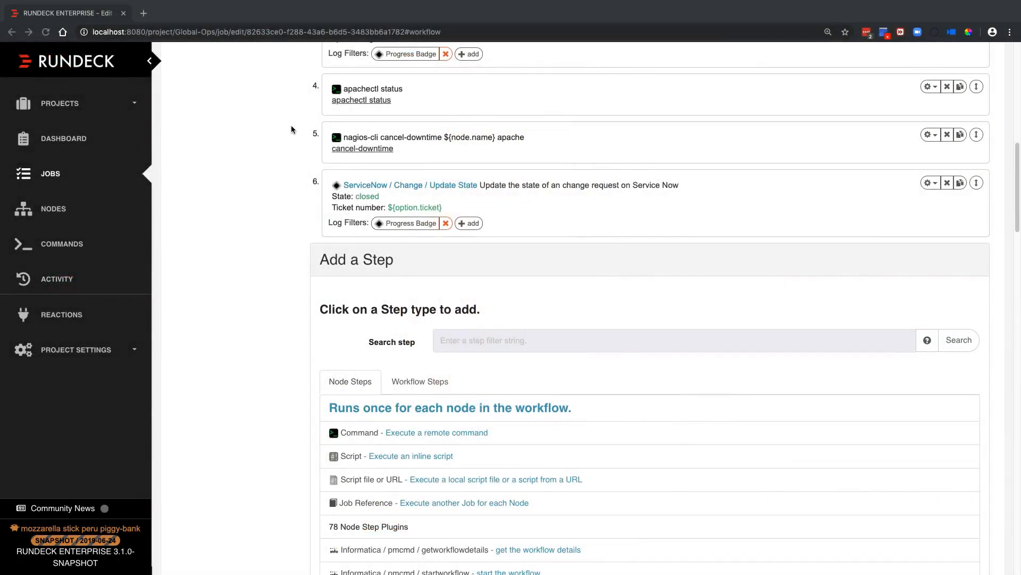
{"action": "mouse_move", "coordinate": [263, 190]}
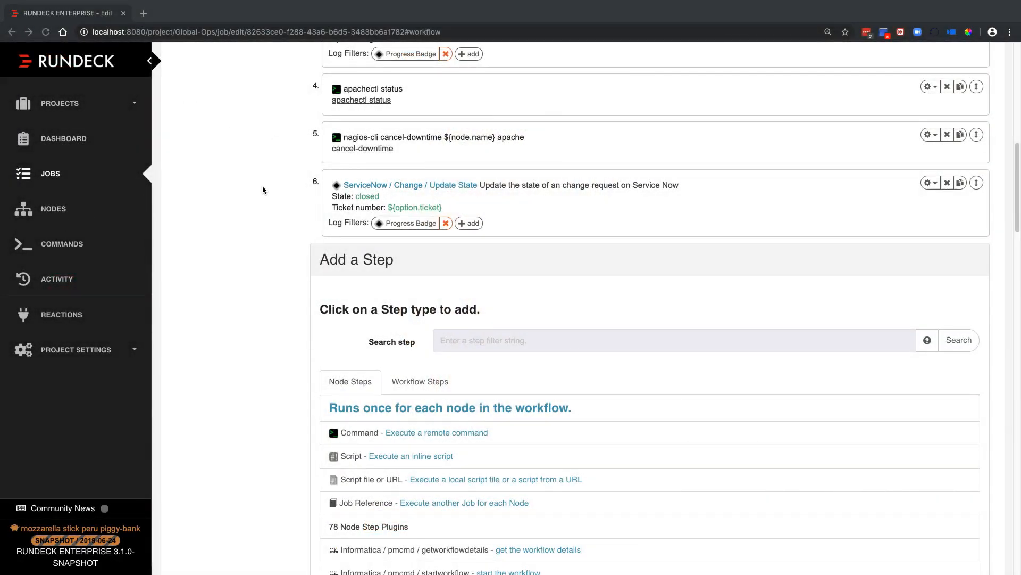
Step: Scroll the Node Steps list and add 'Ansible Playbook Workflow Node Step' as step 7
{"action": "scroll", "scroll_direction": "up", "scroll_amount": 3}
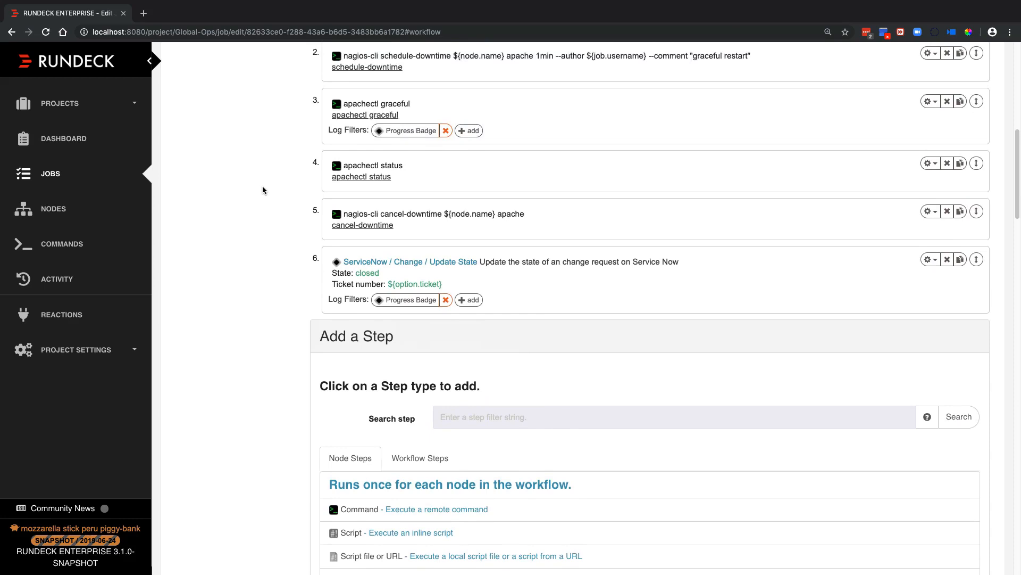
{"action": "scroll", "scroll_direction": "down", "scroll_amount": 3}
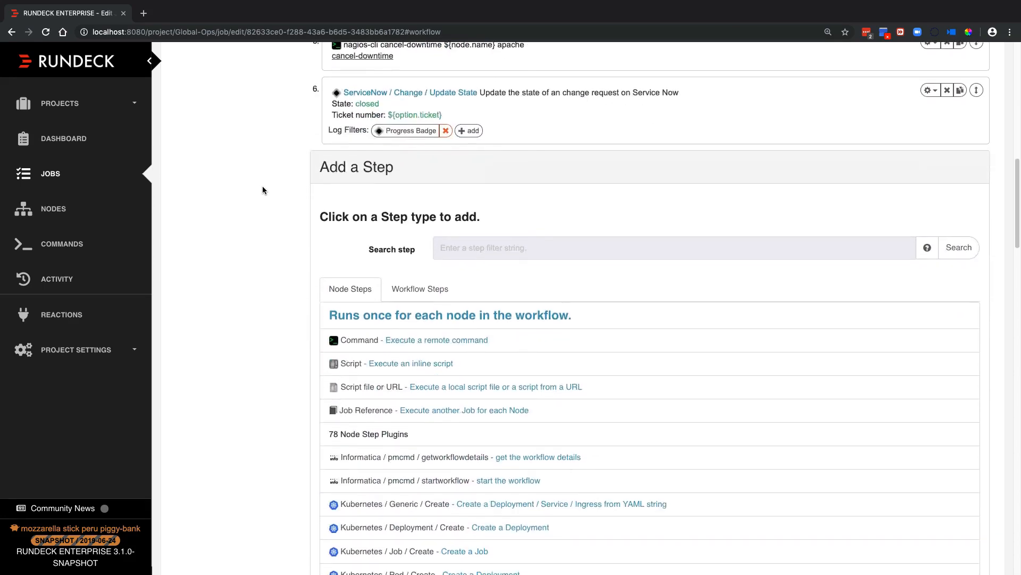
{"action": "scroll", "scroll_direction": "down", "scroll_amount": 3}
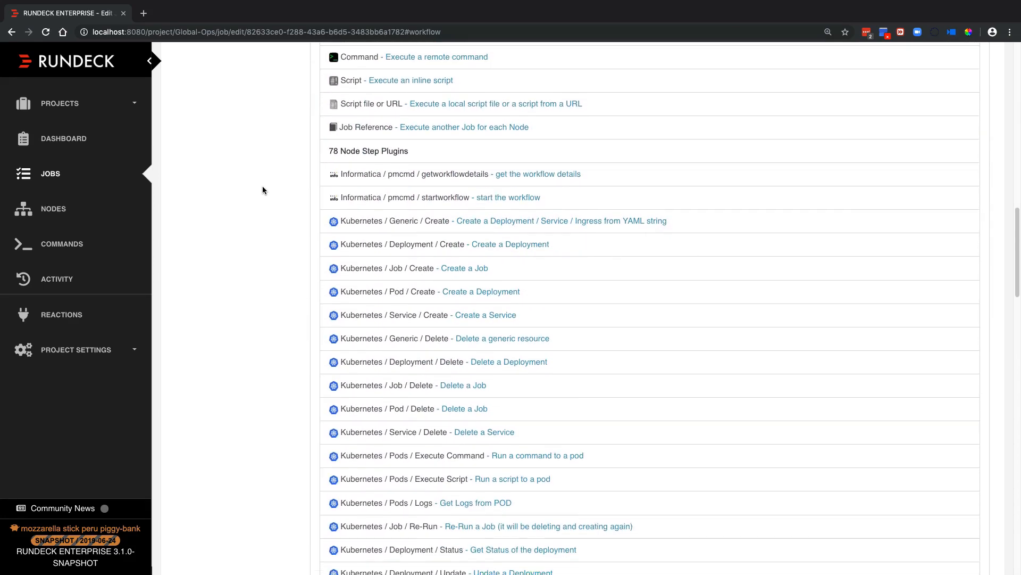
{"action": "scroll", "scroll_direction": "down", "scroll_amount": 3}
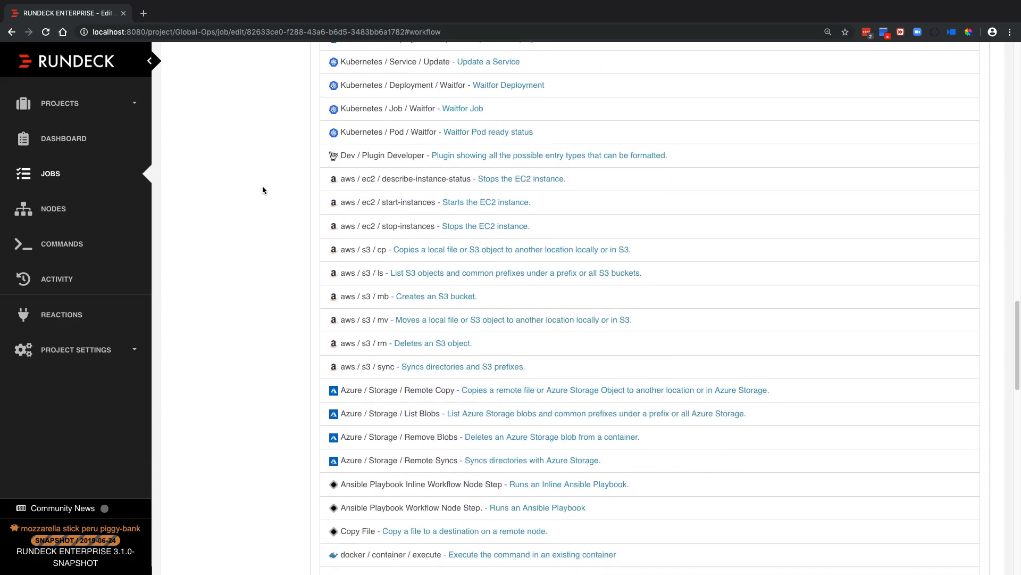
{"action": "scroll", "scroll_direction": "down", "scroll_amount": 3}
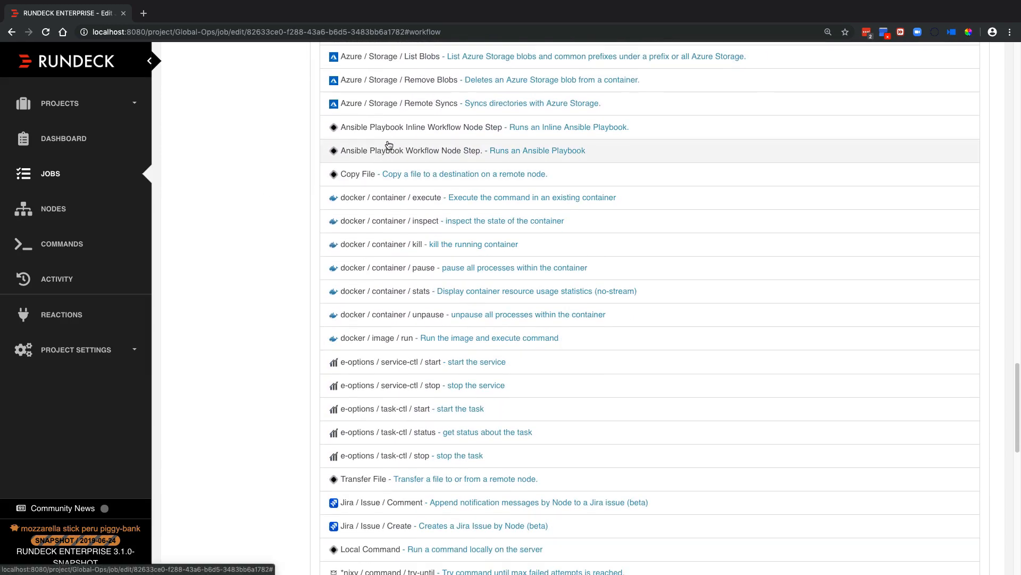
{"action": "left_click", "coordinate": [412, 150]}
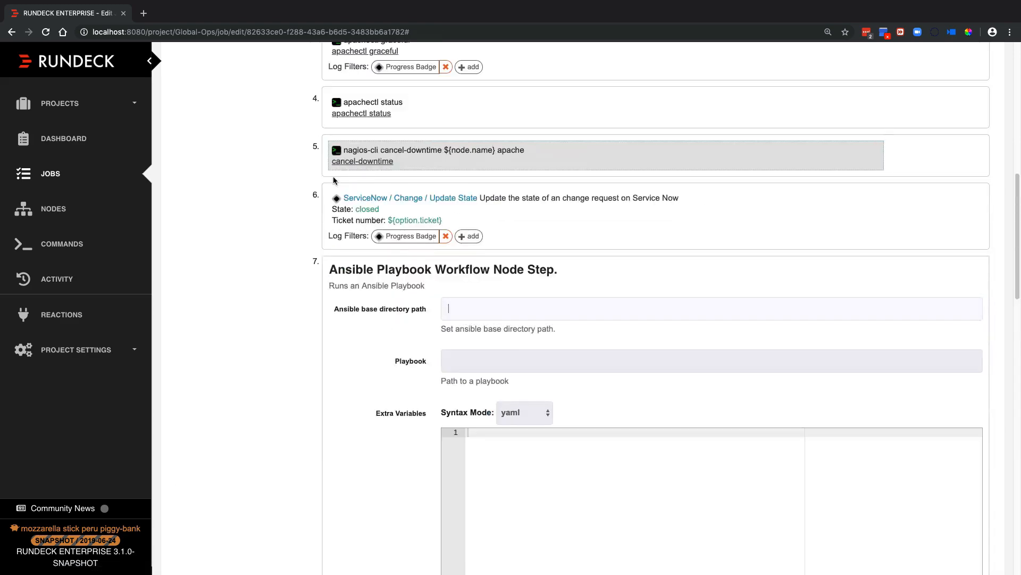
{"action": "scroll", "scroll_direction": "down", "scroll_amount": 3}
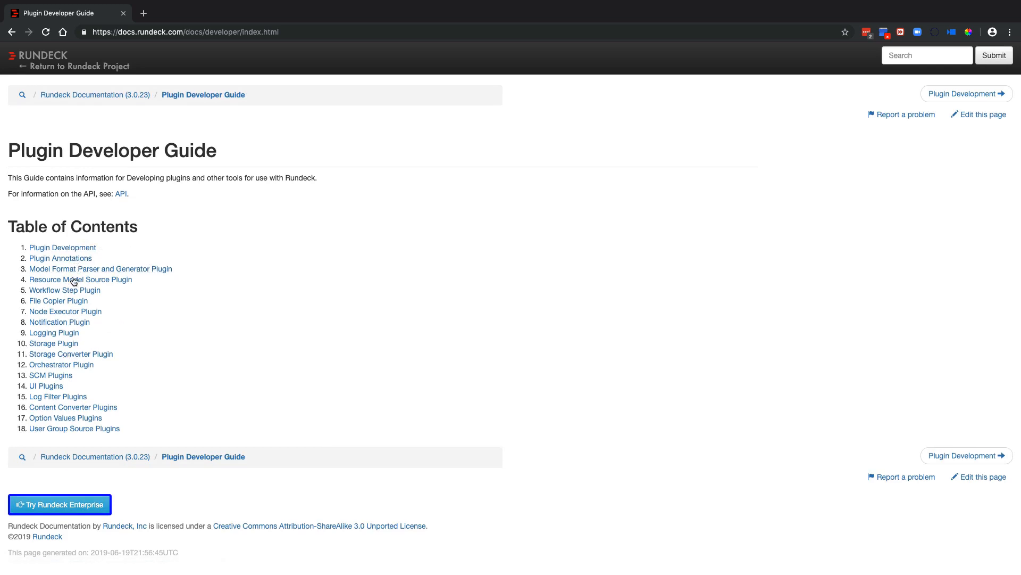
{"action": "mouse_move", "coordinate": [57, 396]}
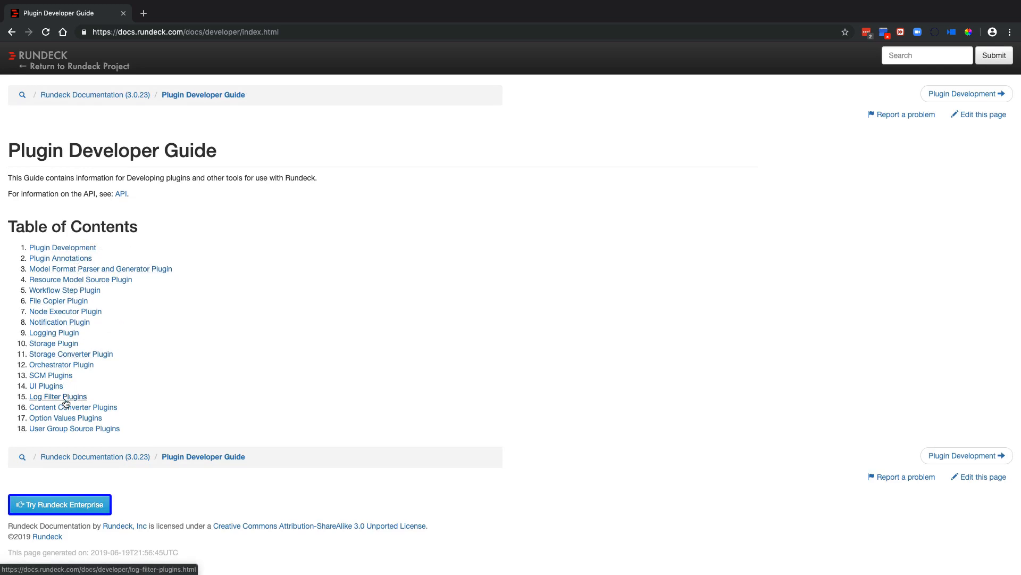
{"action": "mouse_move", "coordinate": [60, 258]}
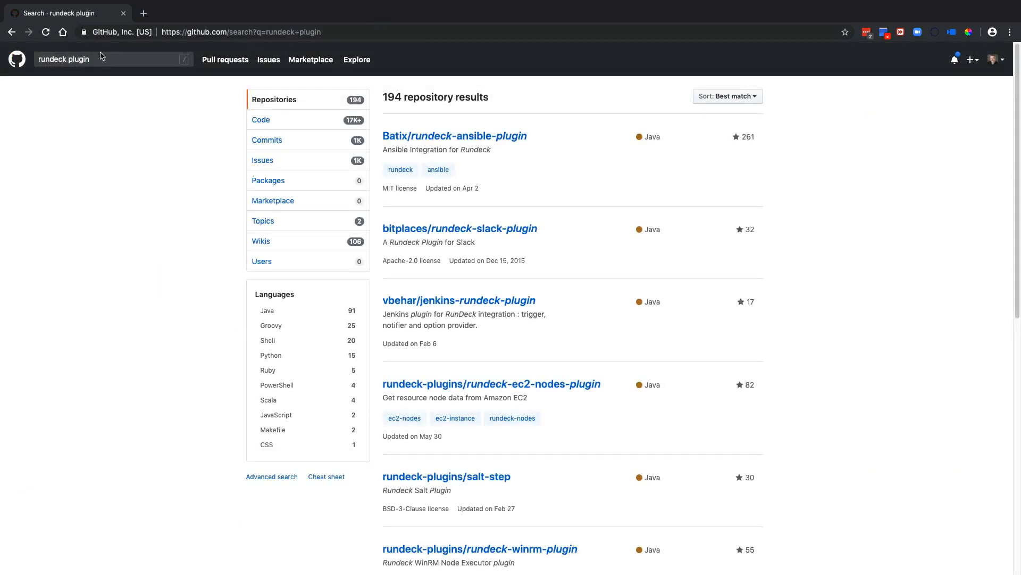
Step: Open the rundeck-ec2-nodes-plugin repository from the GitHub search results
{"action": "scroll", "scroll_direction": "down", "scroll_amount": 3}
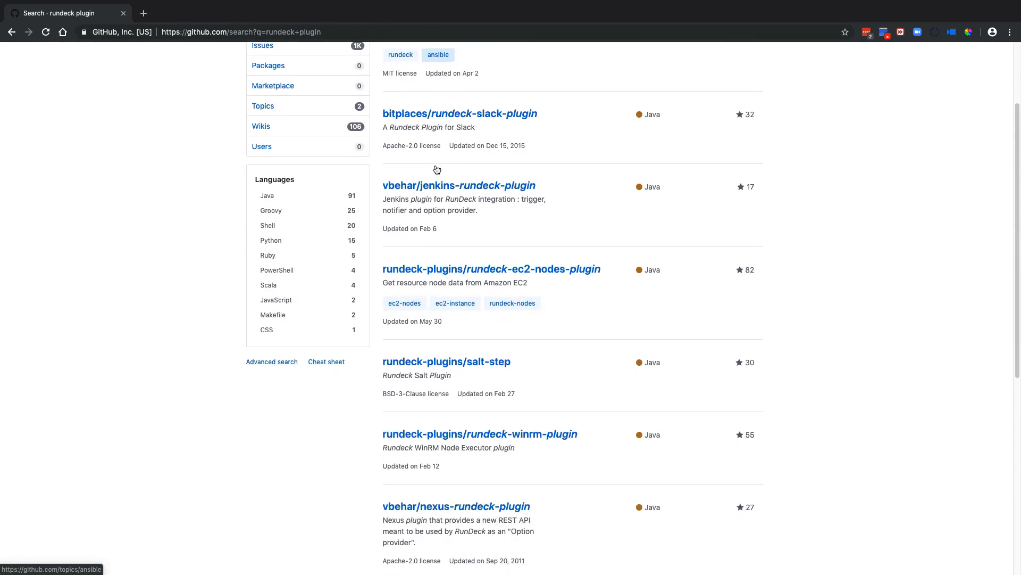
{"action": "scroll", "scroll_direction": "down", "scroll_amount": 3}
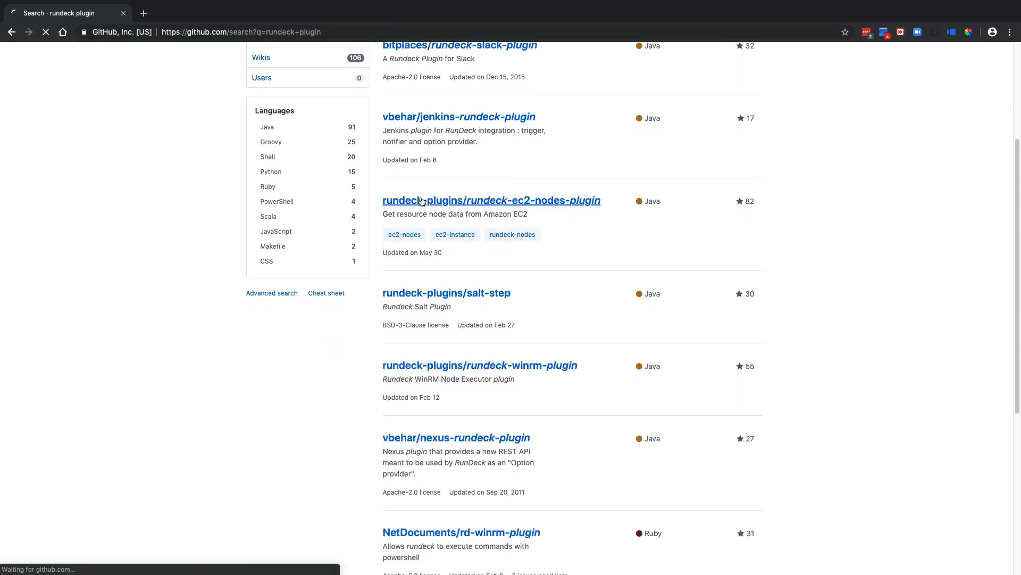
{"action": "left_click", "coordinate": [491, 200]}
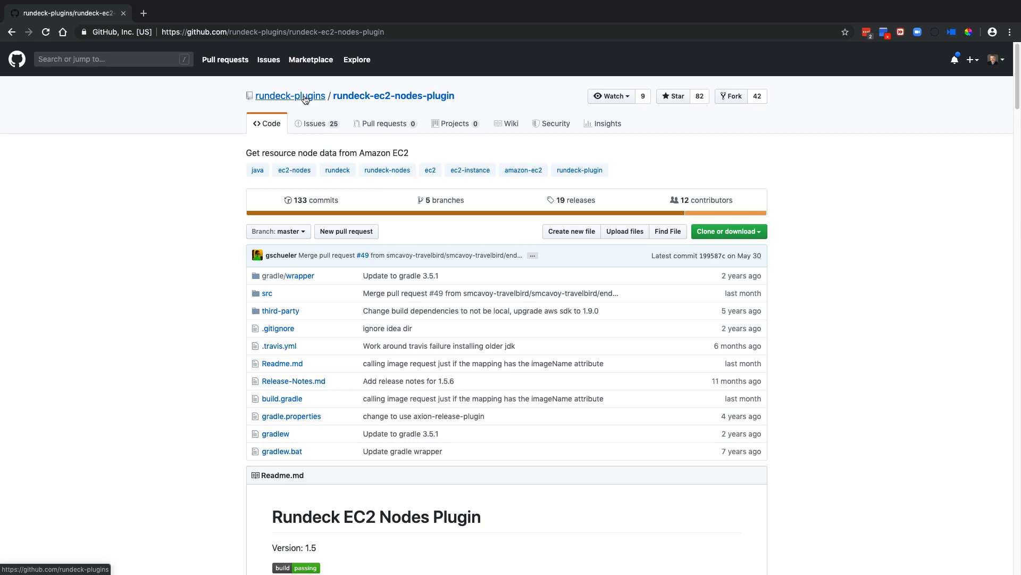
Step: Browse the rundeck-plugins organisation's repository list
{"action": "left_click", "coordinate": [289, 96]}
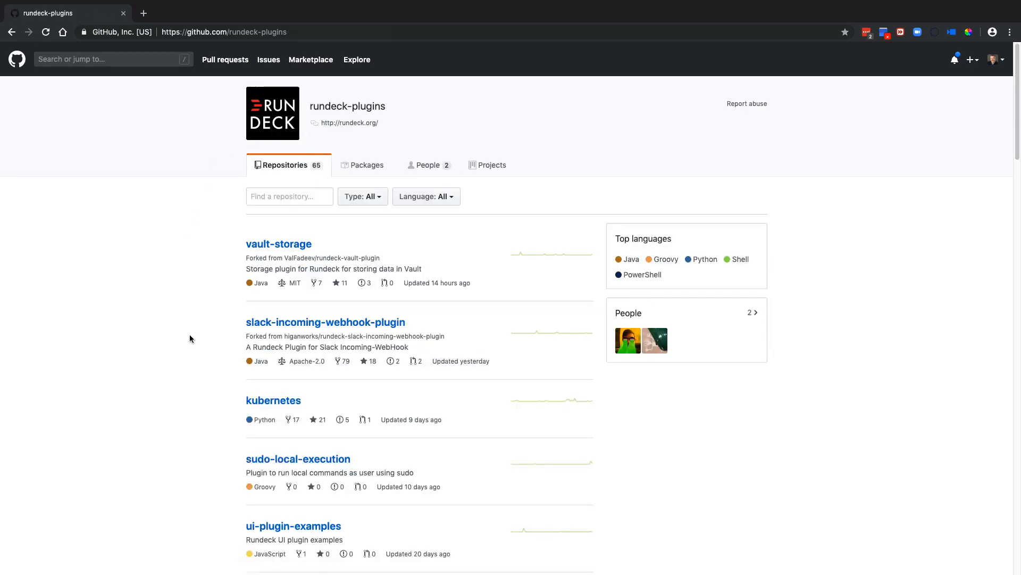
{"action": "scroll", "scroll_direction": "down", "scroll_amount": 3}
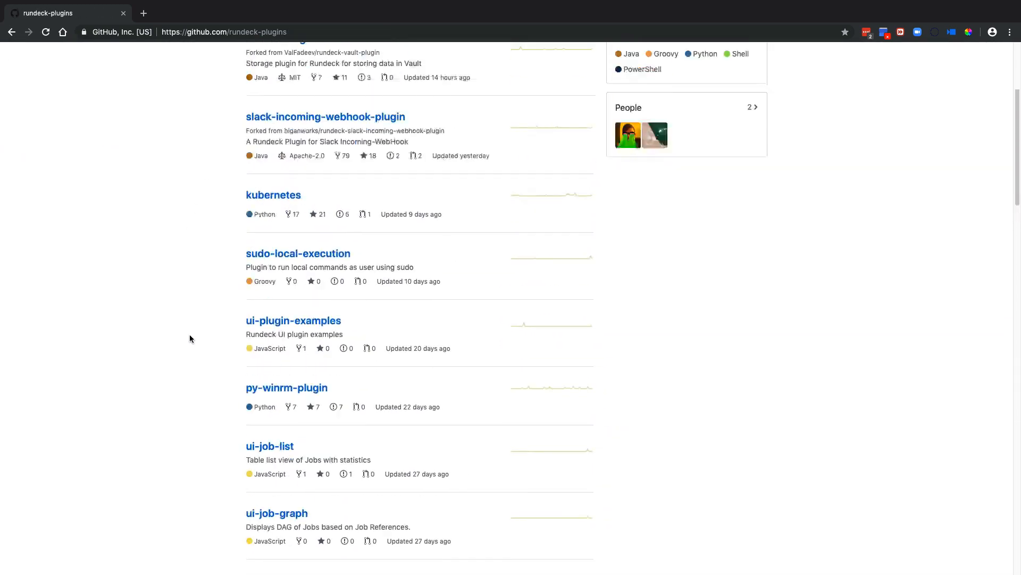
{"action": "scroll", "scroll_direction": "up", "scroll_amount": 3}
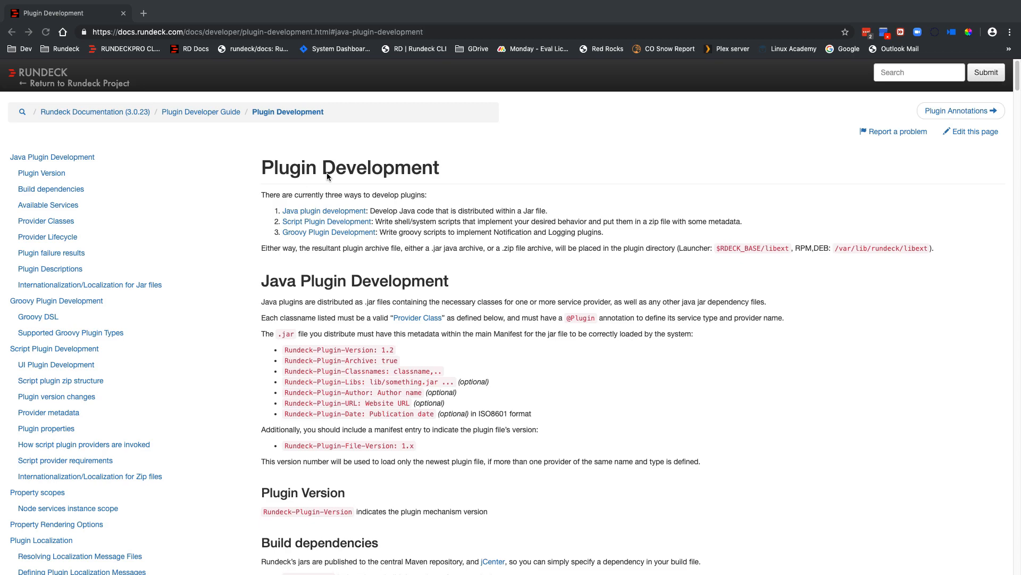
{"action": "mouse_move", "coordinate": [252, 214]}
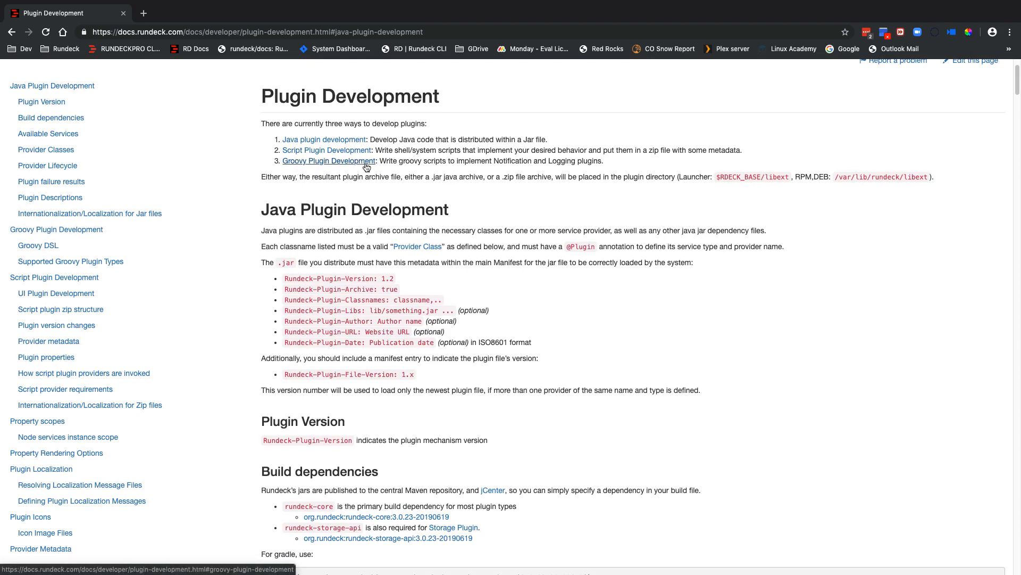
{"action": "mouse_move", "coordinate": [438, 171]}
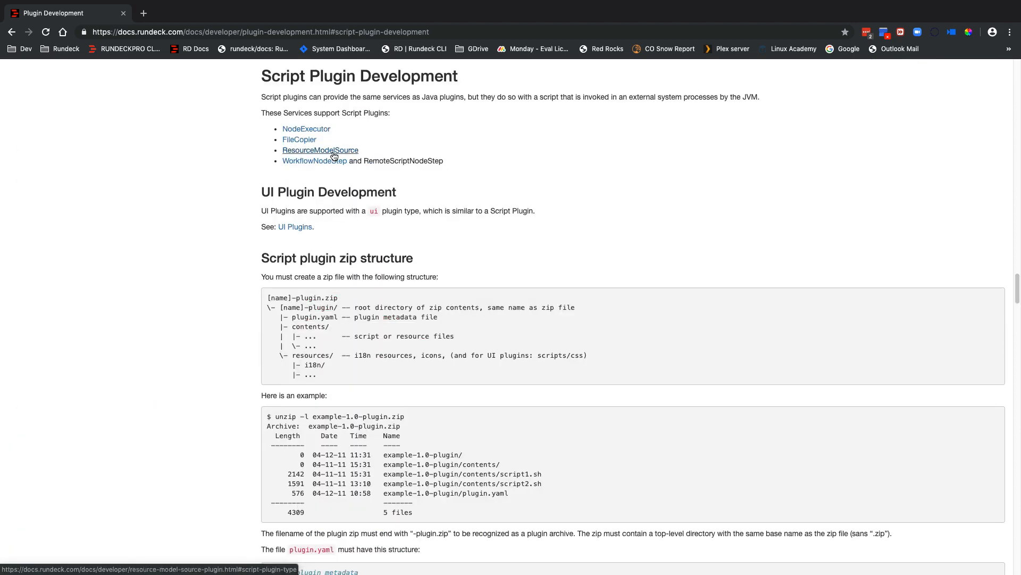
{"action": "mouse_move", "coordinate": [236, 138]}
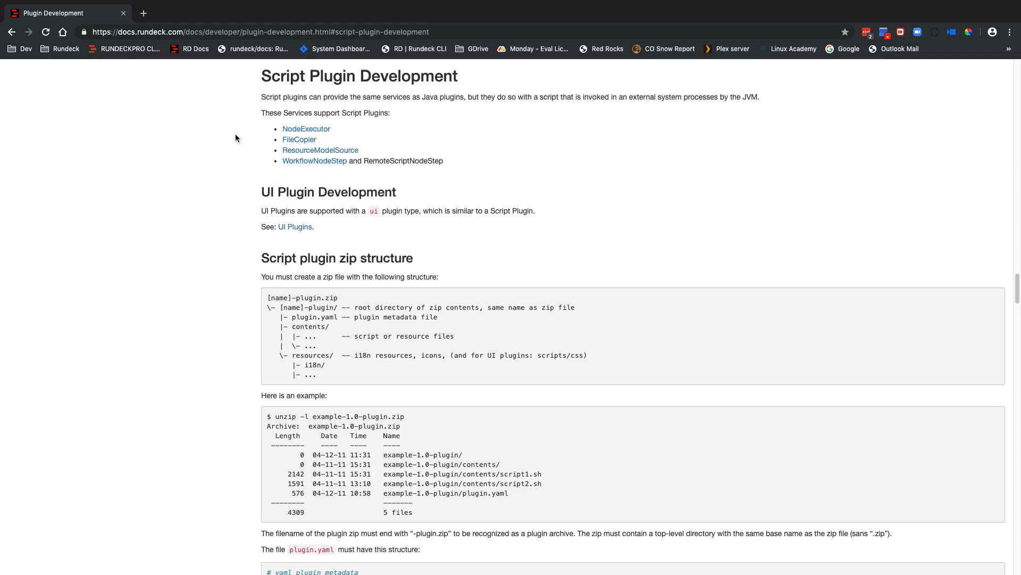
{"action": "mouse_move", "coordinate": [314, 160]}
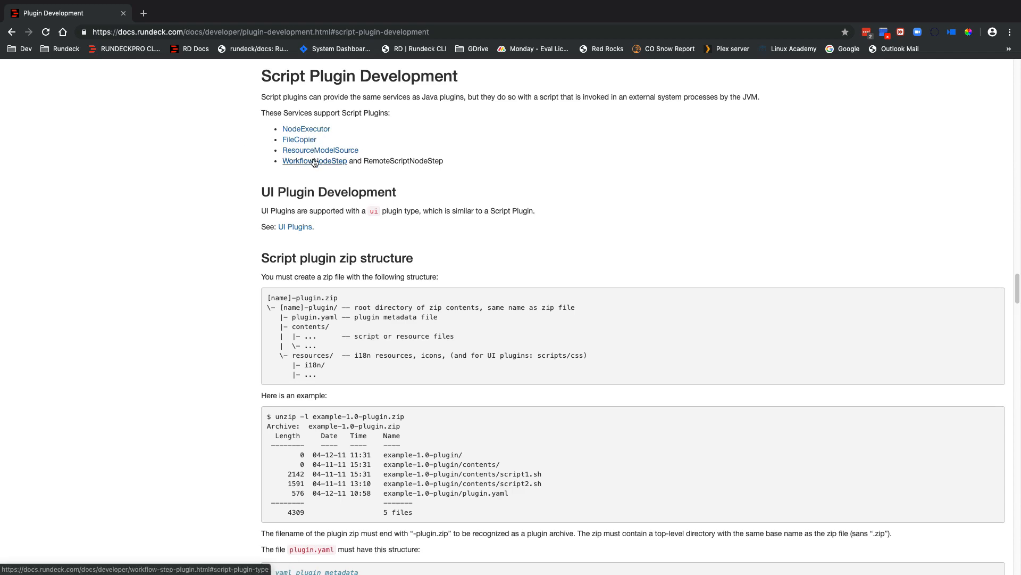
Step: Scroll the Plugin Development page down to the Script Plugin Development section
{"action": "scroll", "scroll_direction": "down", "scroll_amount": 3}
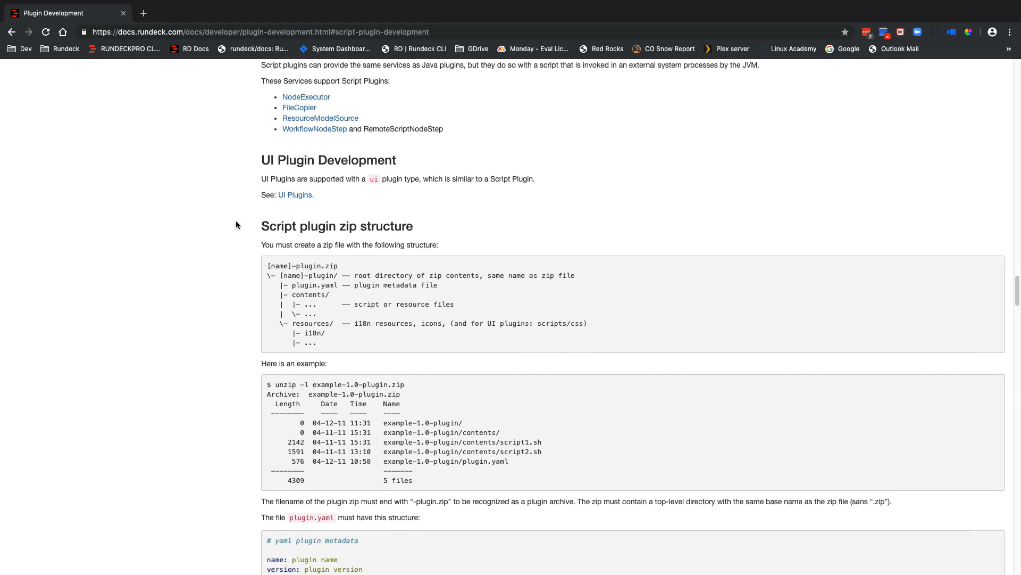
{"action": "scroll", "scroll_direction": "down", "scroll_amount": 3}
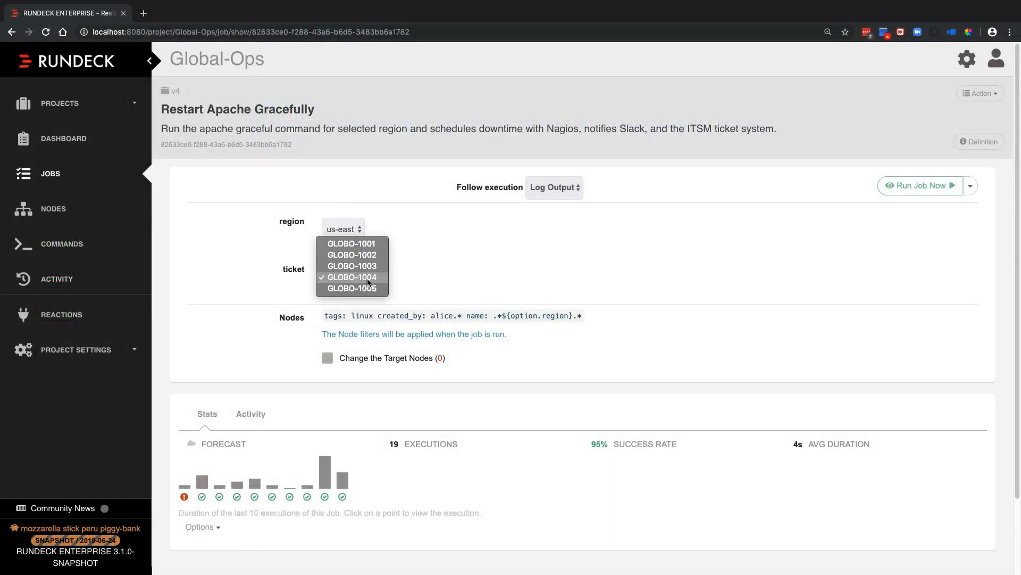
Step: Open the Restart Apache Gracefully job from the Global-Ops jobs list
{"action": "left_click", "coordinate": [351, 254]}
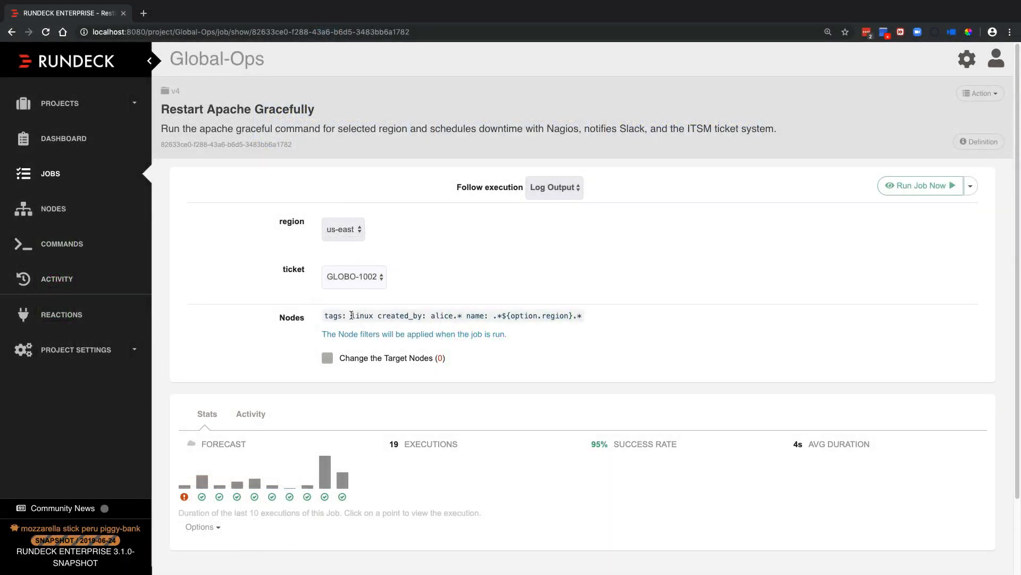
{"action": "left_click", "coordinate": [327, 358]}
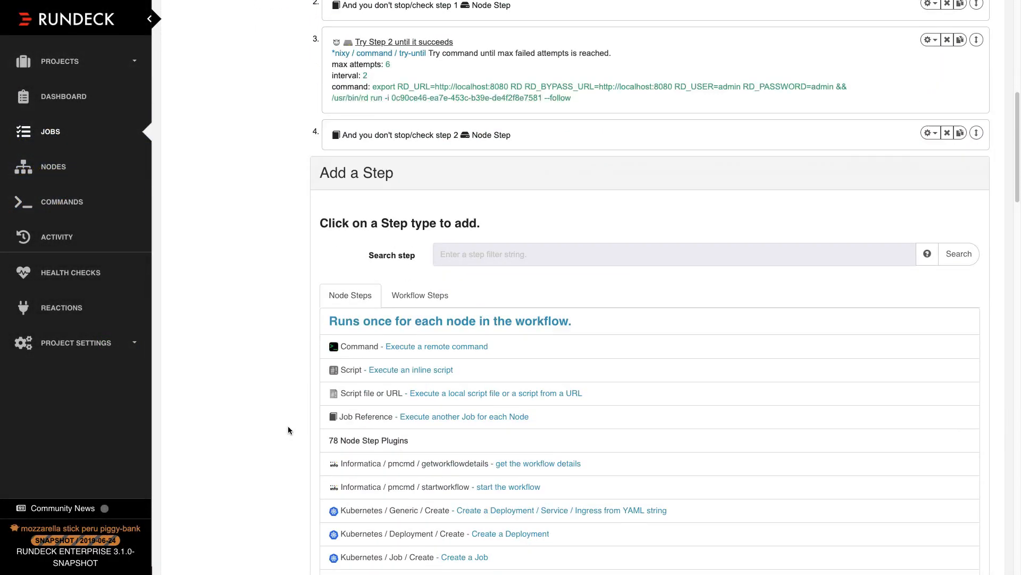
Step: Scroll through the Node Steps plugins in the Add a Step panel
{"action": "scroll", "scroll_direction": "down", "scroll_amount": 3}
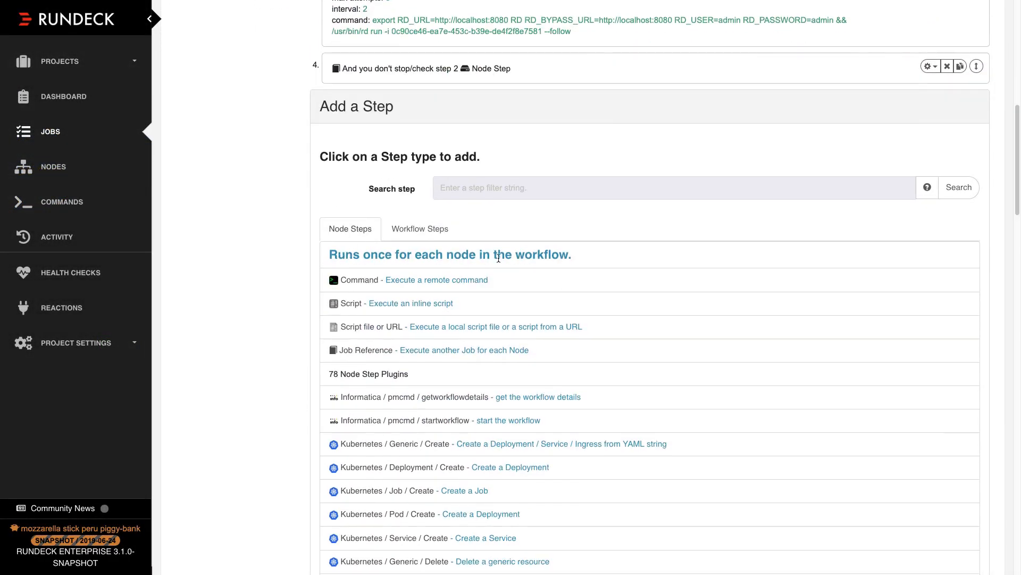
{"action": "scroll", "scroll_direction": "down", "scroll_amount": 3}
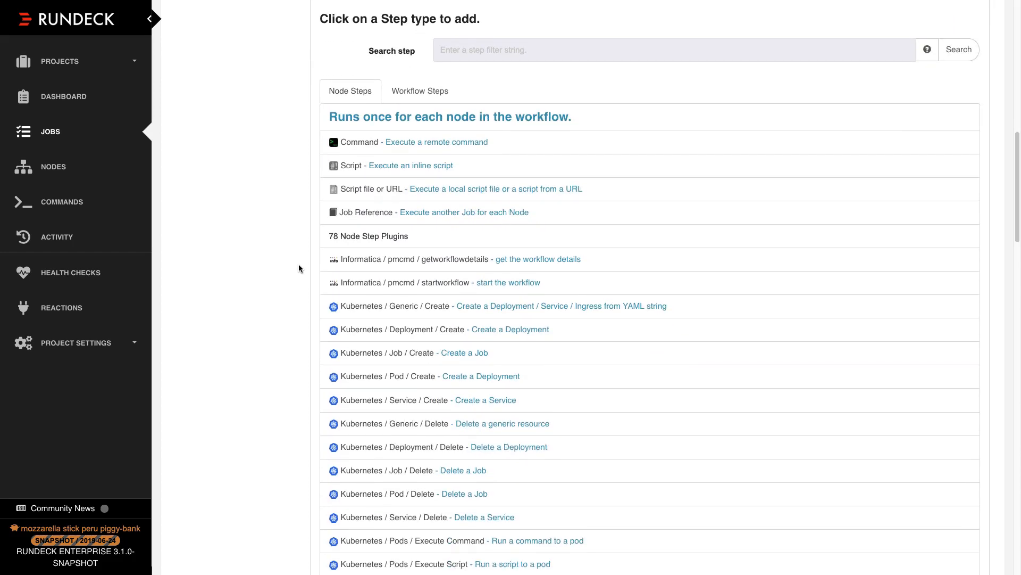
{"action": "scroll", "scroll_direction": "down", "scroll_amount": 3}
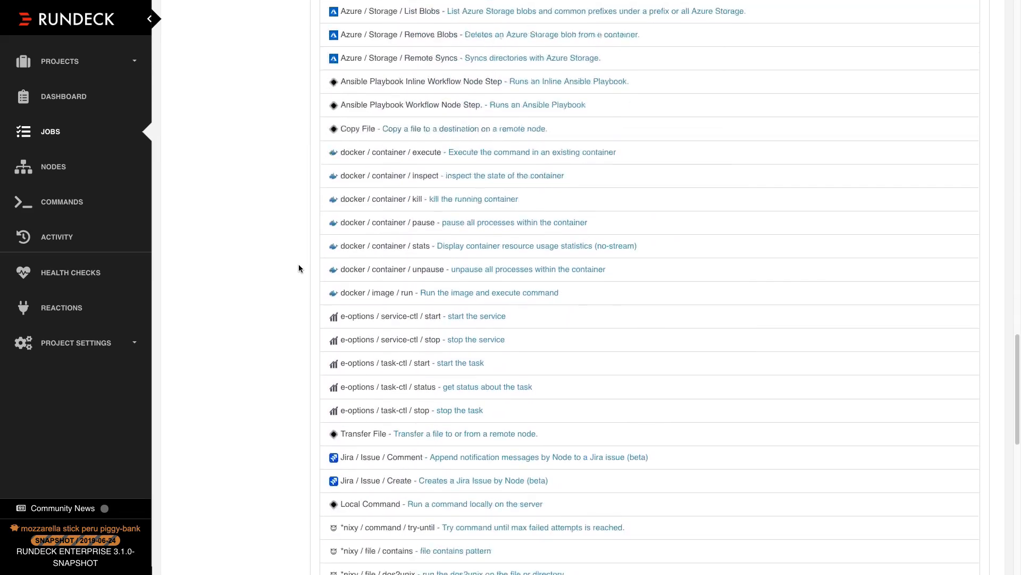
{"action": "scroll", "scroll_direction": "down", "scroll_amount": 3}
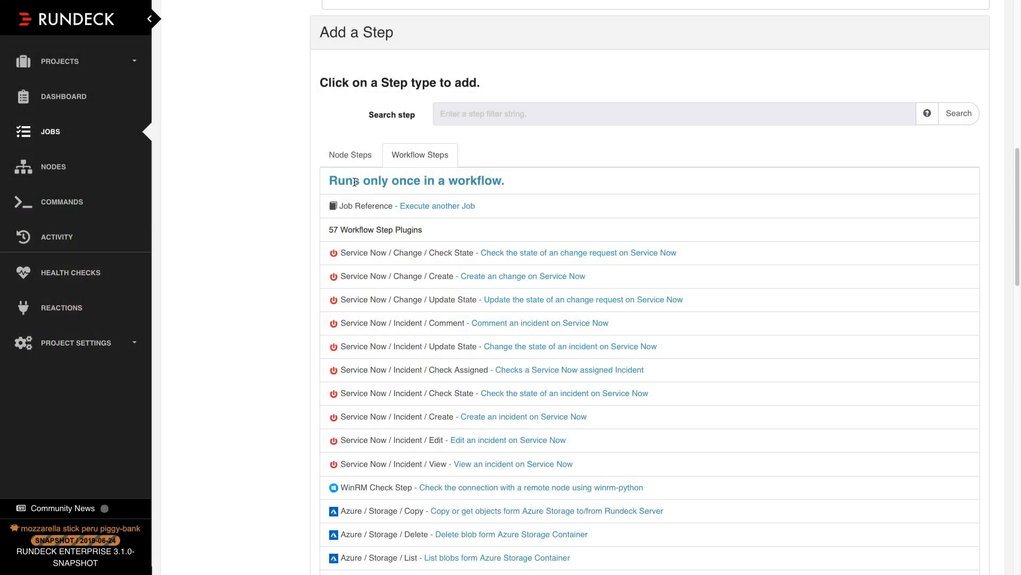
{"action": "mouse_move", "coordinate": [302, 194]}
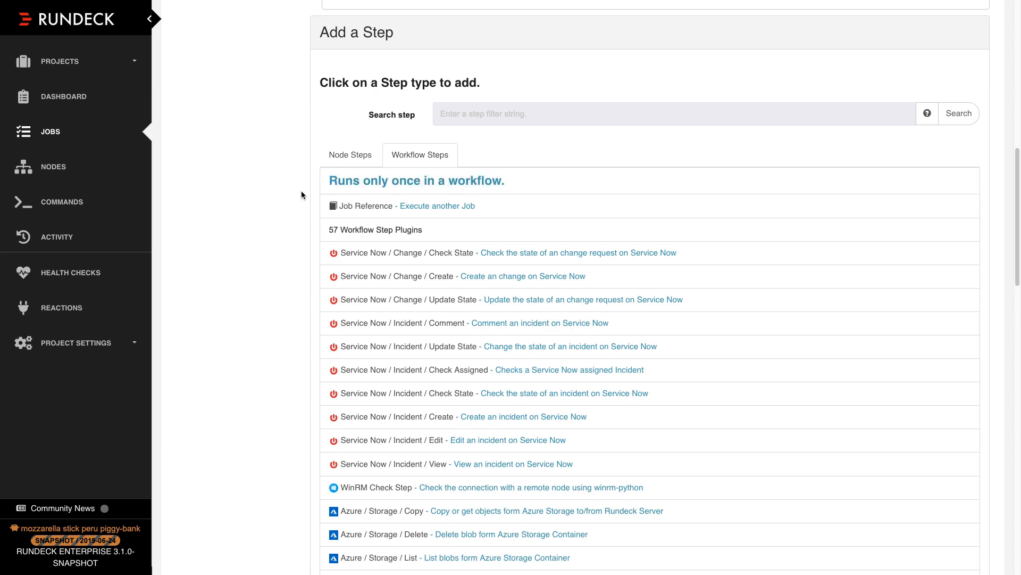
Step: Scroll through the Workflow Steps plugins available for a new step
{"action": "scroll", "scroll_direction": "down", "scroll_amount": 3}
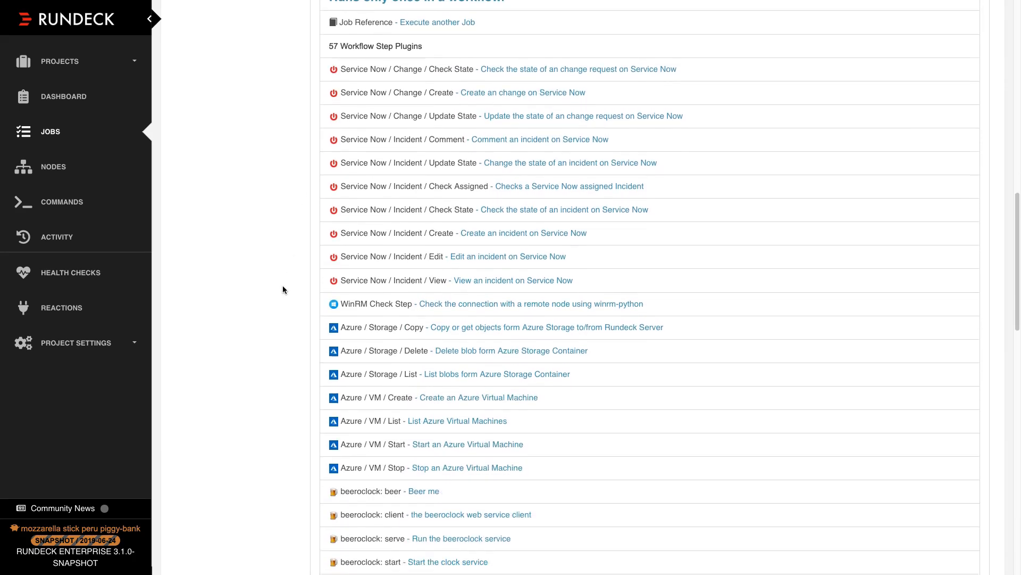
{"action": "scroll", "scroll_direction": "down", "scroll_amount": 3}
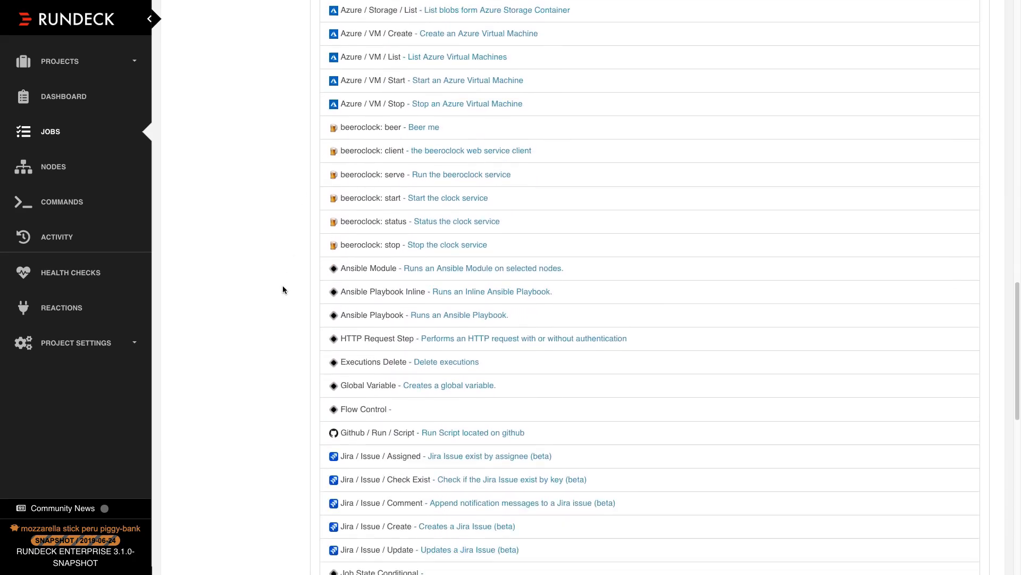
{"action": "scroll", "scroll_direction": "down", "scroll_amount": 3}
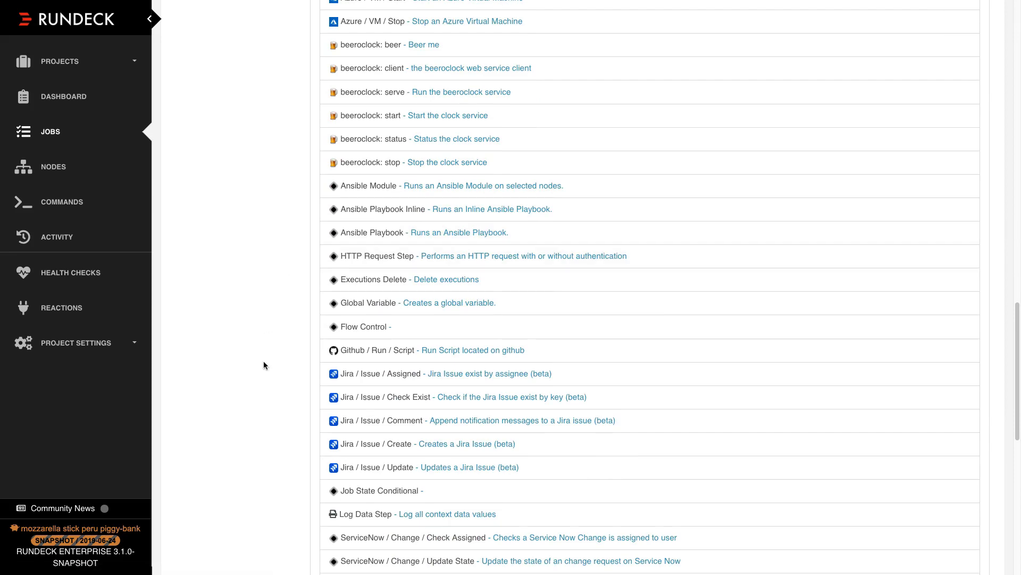
{"action": "scroll", "scroll_direction": "down", "scroll_amount": 3}
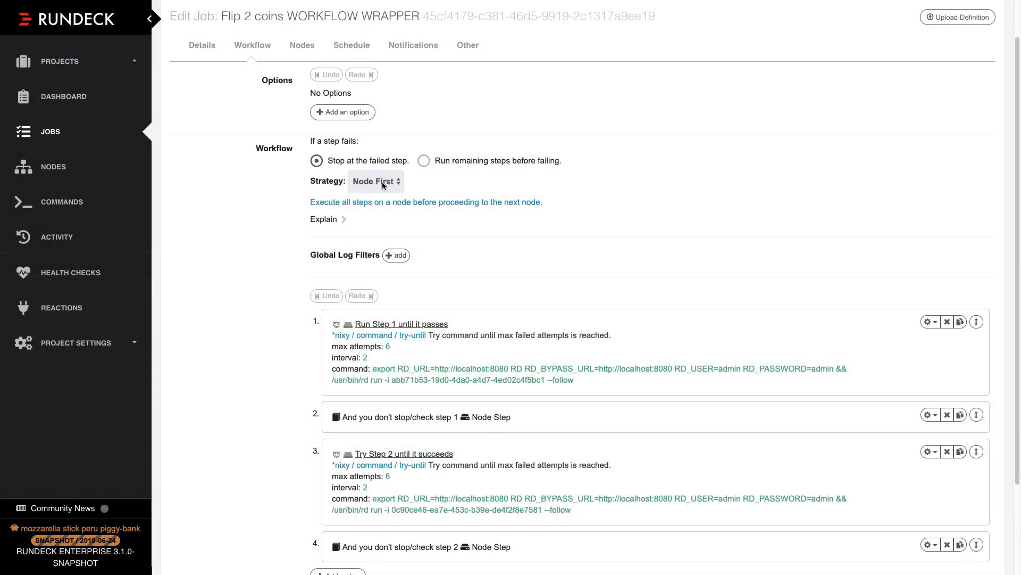
Step: Open the workflow Strategy dropdown in the Flip 2 coins WORKFLOW WRAPPER job editor
{"action": "left_click", "coordinate": [375, 181]}
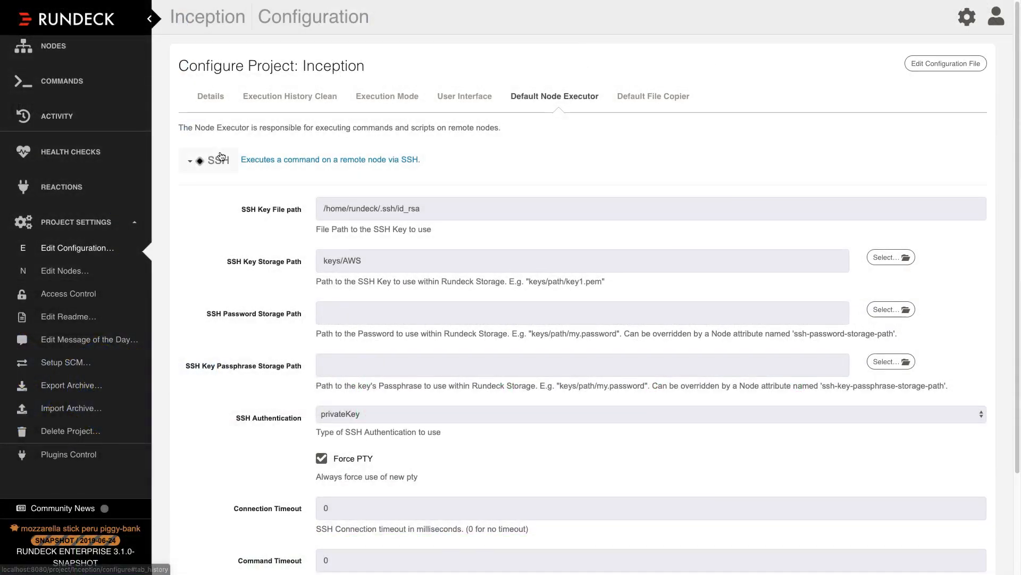
Step: Expand the Default Node Executor dropdown listing SSH, Local, Script Execution, WinRM and Kubernetes
{"action": "left_click", "coordinate": [207, 160]}
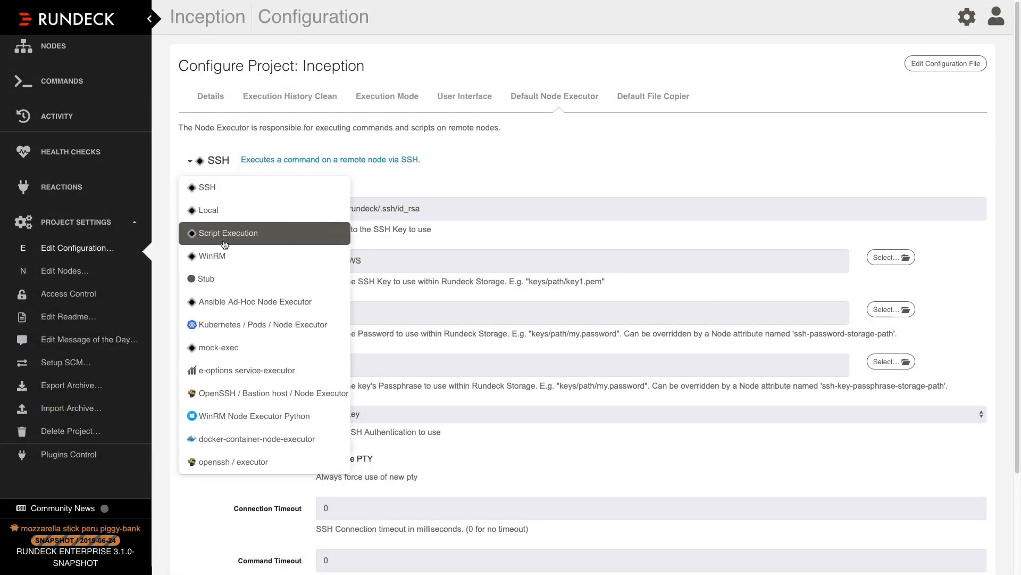
{"action": "mouse_move", "coordinate": [264, 324]}
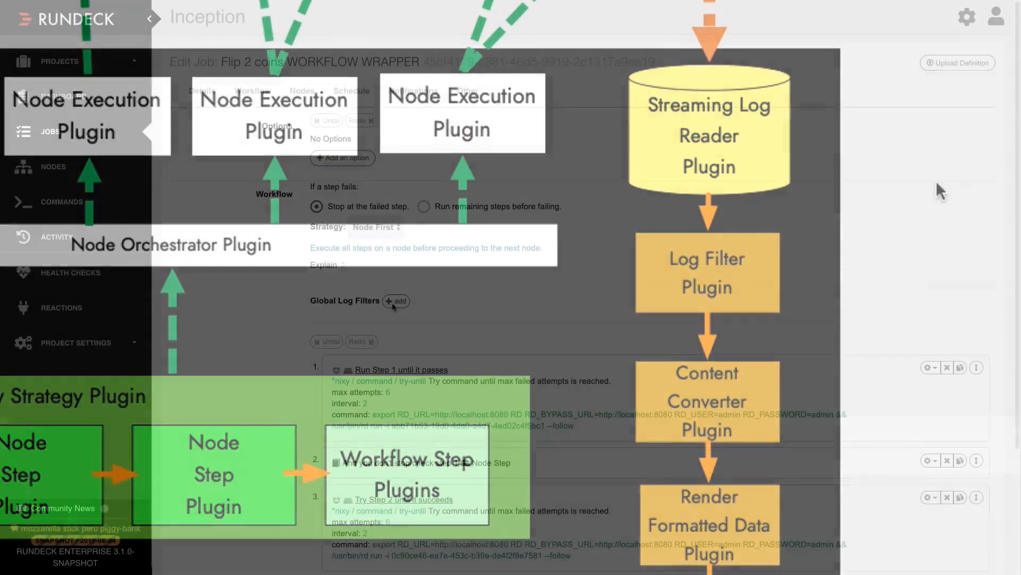
{"action": "left_click", "coordinate": [395, 301]}
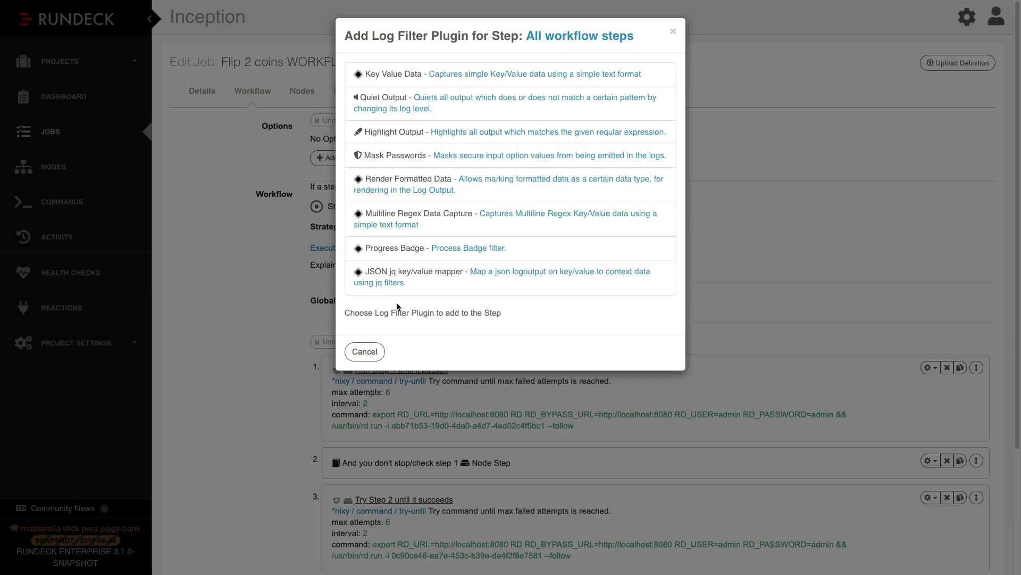
{"action": "mouse_move", "coordinate": [410, 131]}
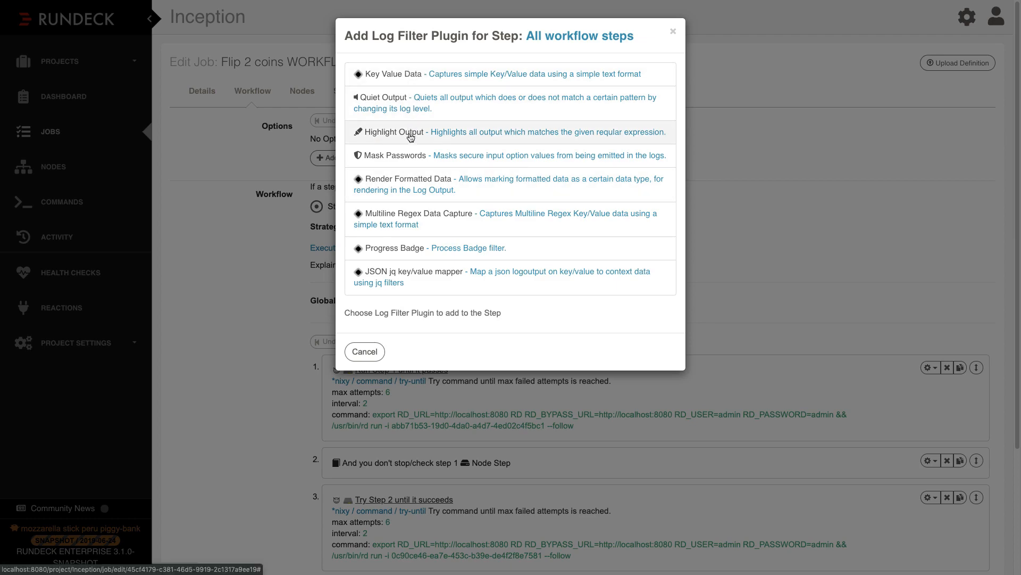
{"action": "mouse_move", "coordinate": [418, 311]}
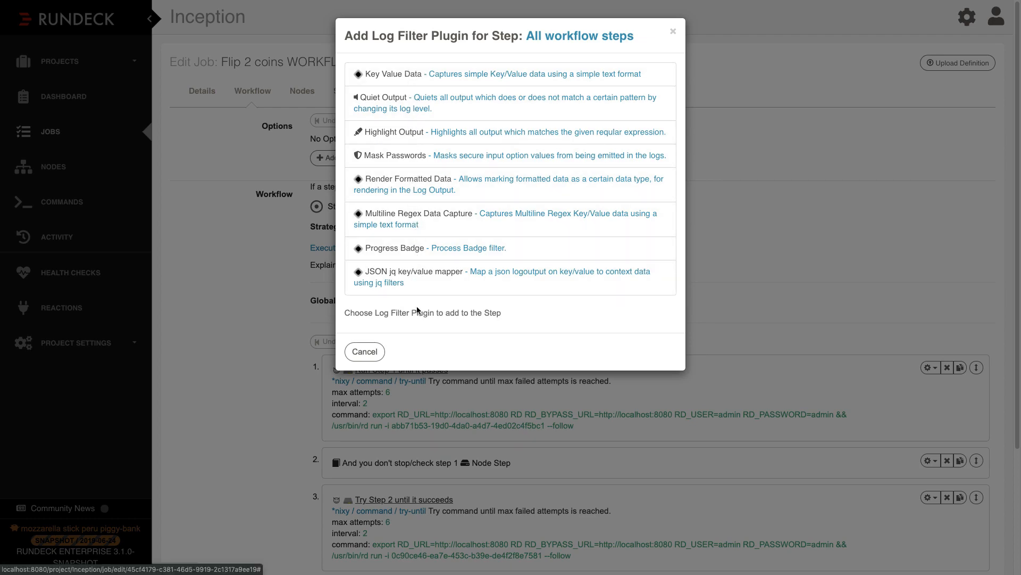
{"action": "left_click", "coordinate": [364, 351]}
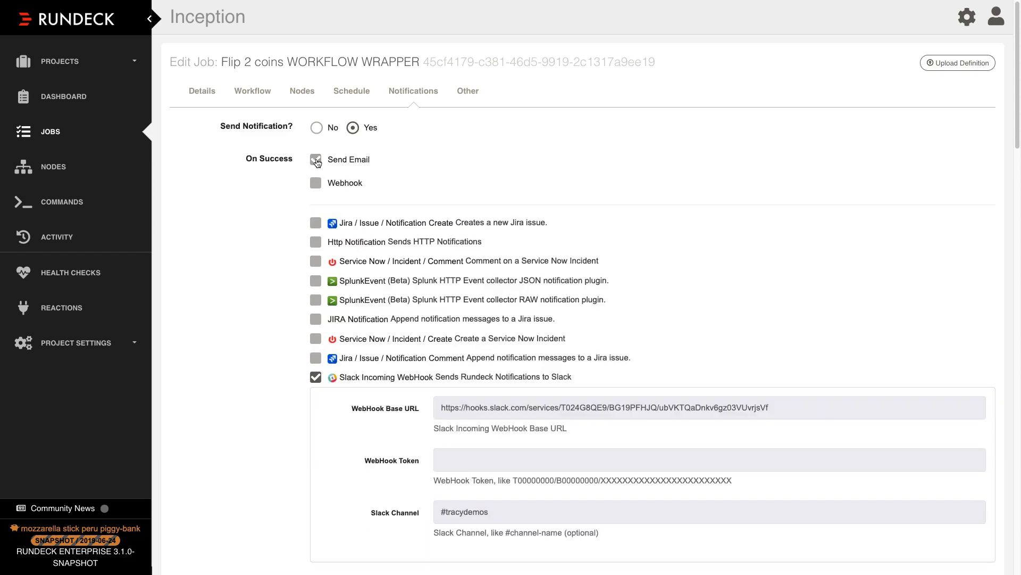
Step: Scroll through the job's notification plugin options, including the Slack webhook settings
{"action": "scroll", "scroll_direction": "down", "scroll_amount": 3}
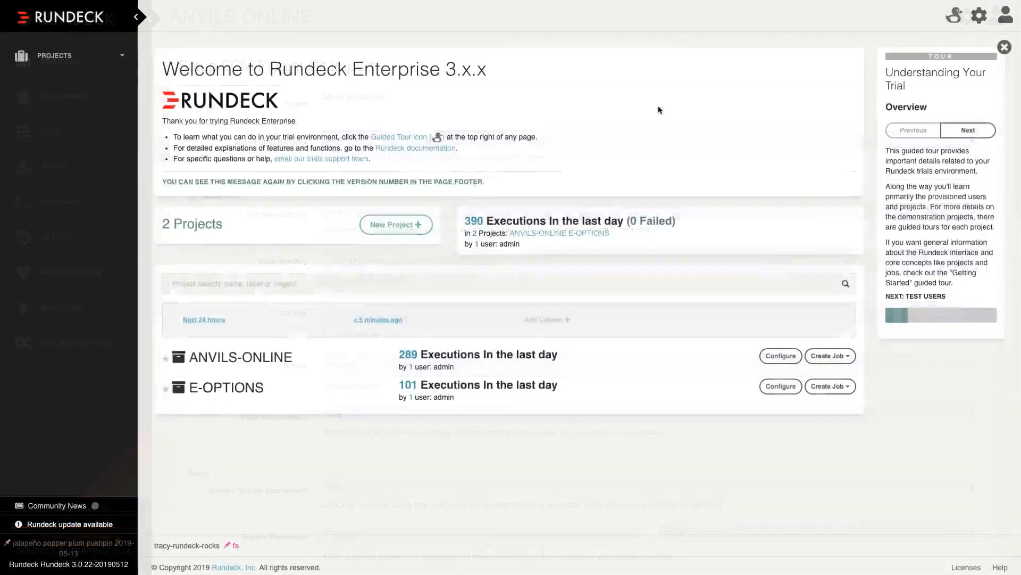
Step: Launch the Enterprise Features tour, advance to Clustering, and reveal Cluster Manager in the gear menu
{"action": "left_click", "coordinate": [954, 14]}
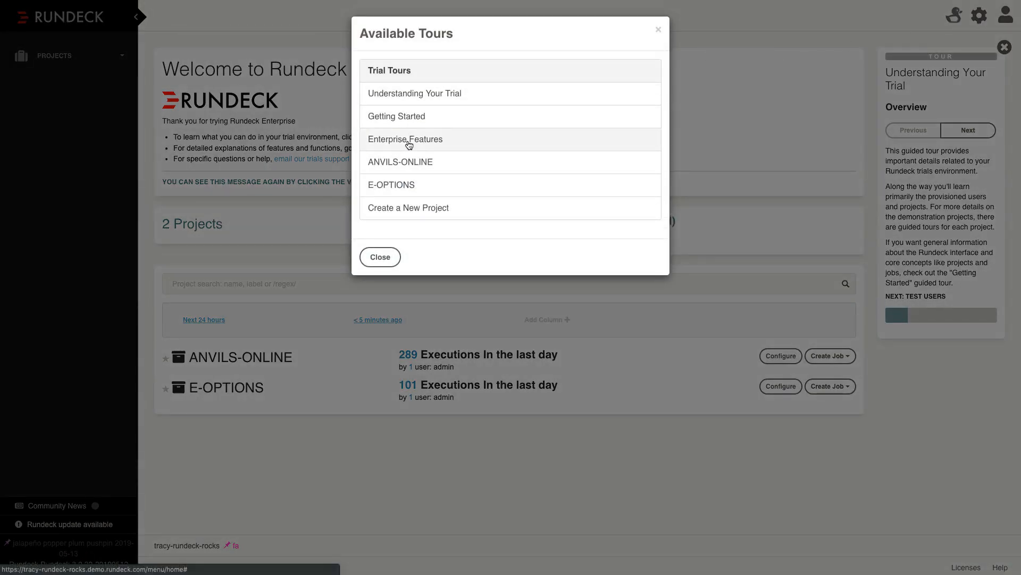
{"action": "left_click", "coordinate": [405, 138]}
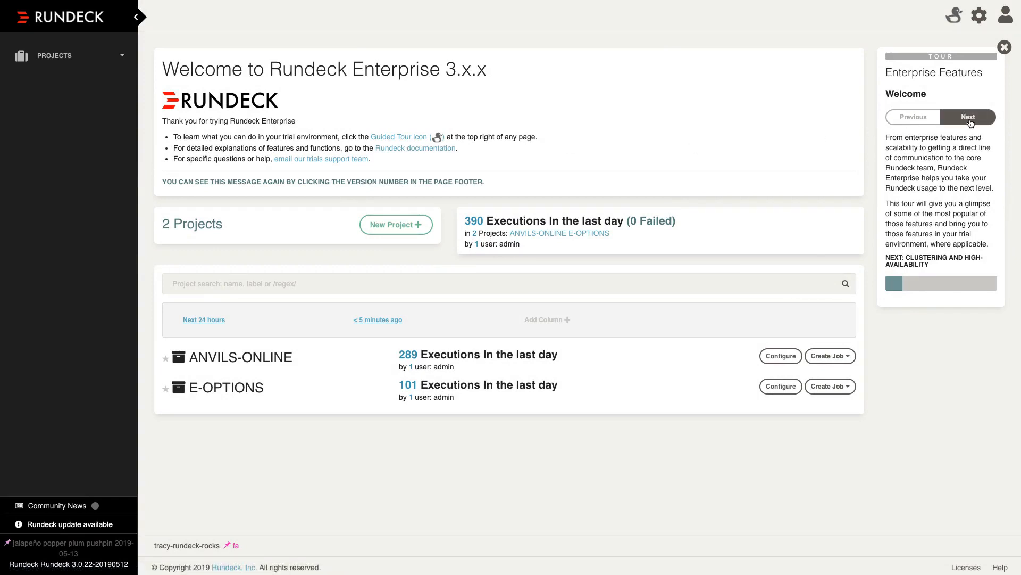
{"action": "left_click", "coordinate": [967, 116]}
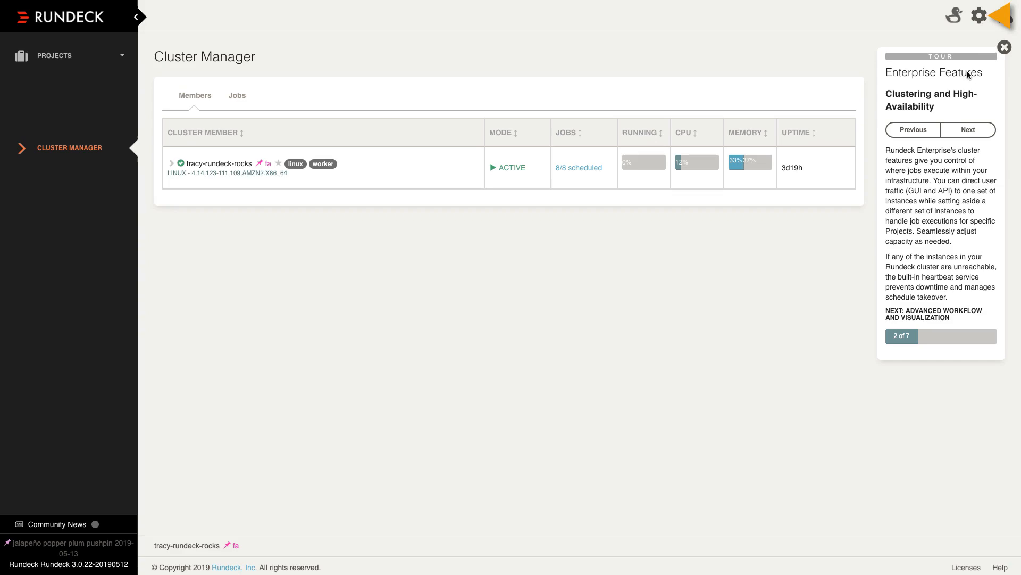
{"action": "left_click", "coordinate": [979, 15]}
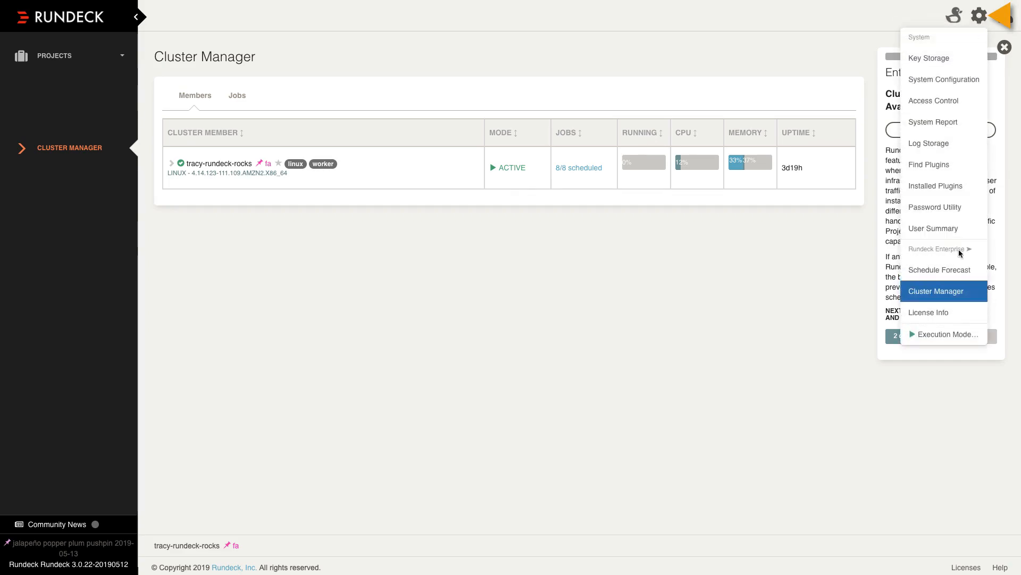